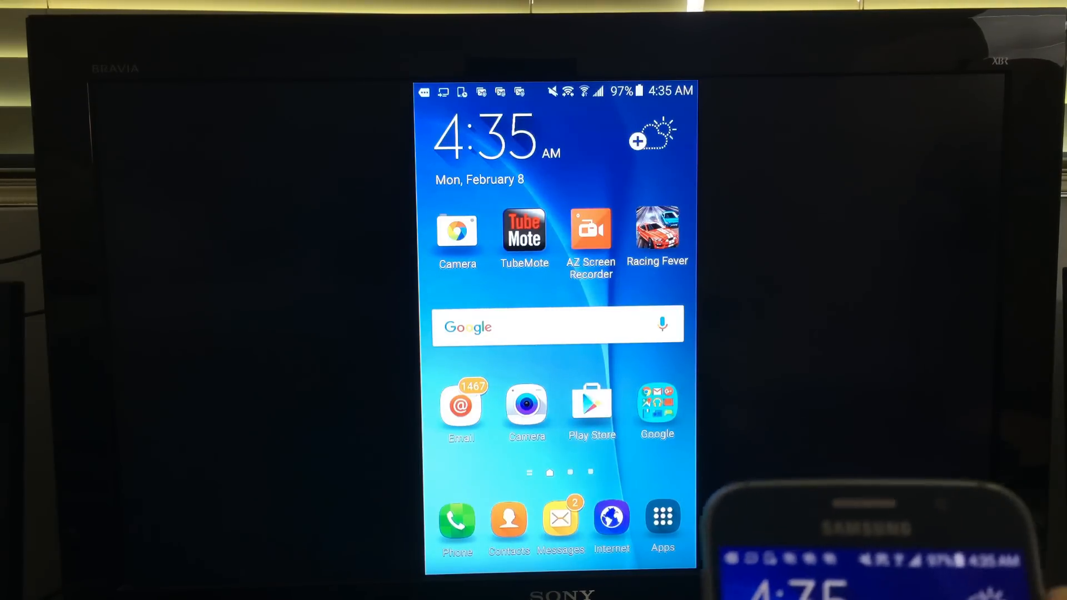
Open the Apps drawer and swipe back and forth through its pages
left_click(661, 518)
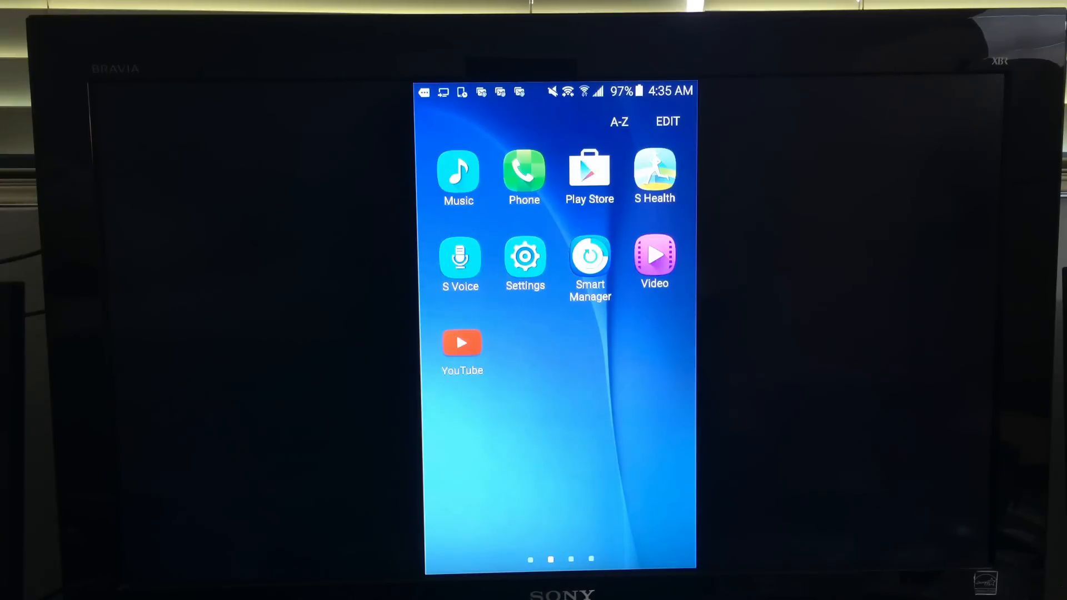
scroll("right", 3)
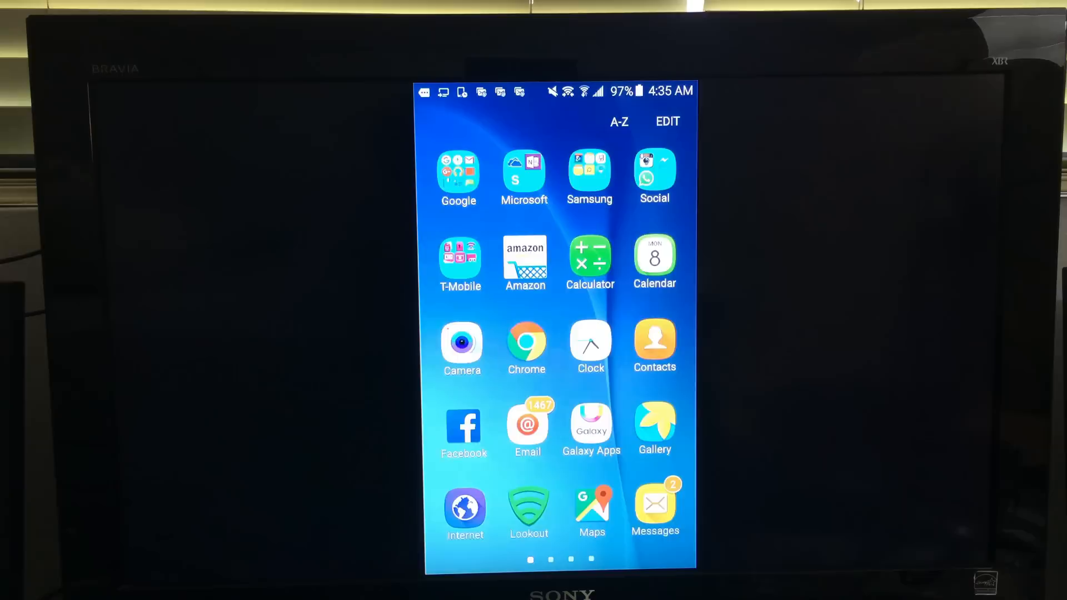
scroll("left", 3)
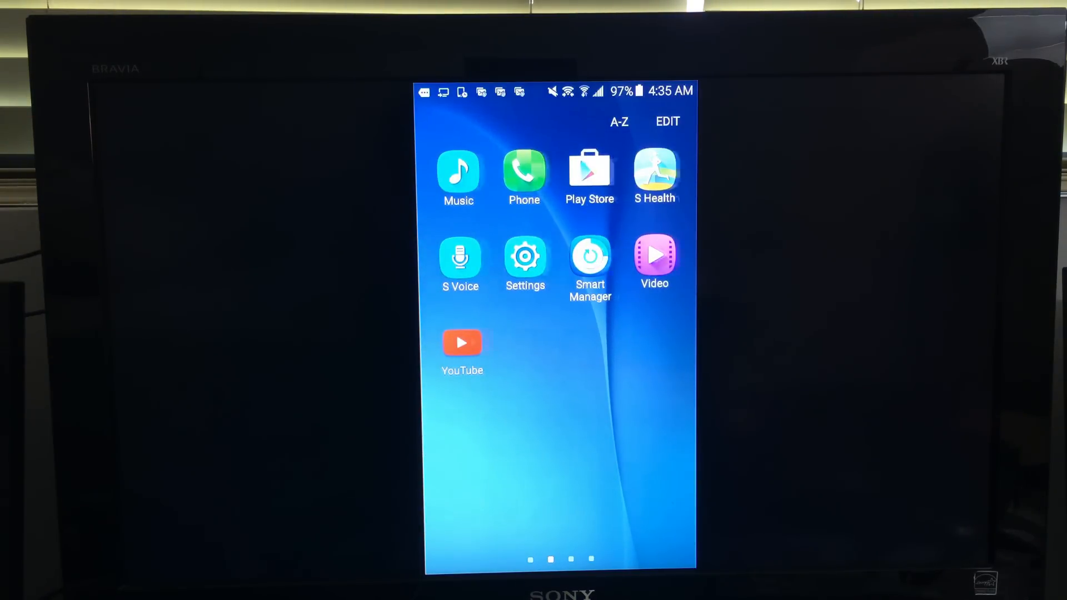
scroll("right", 3)
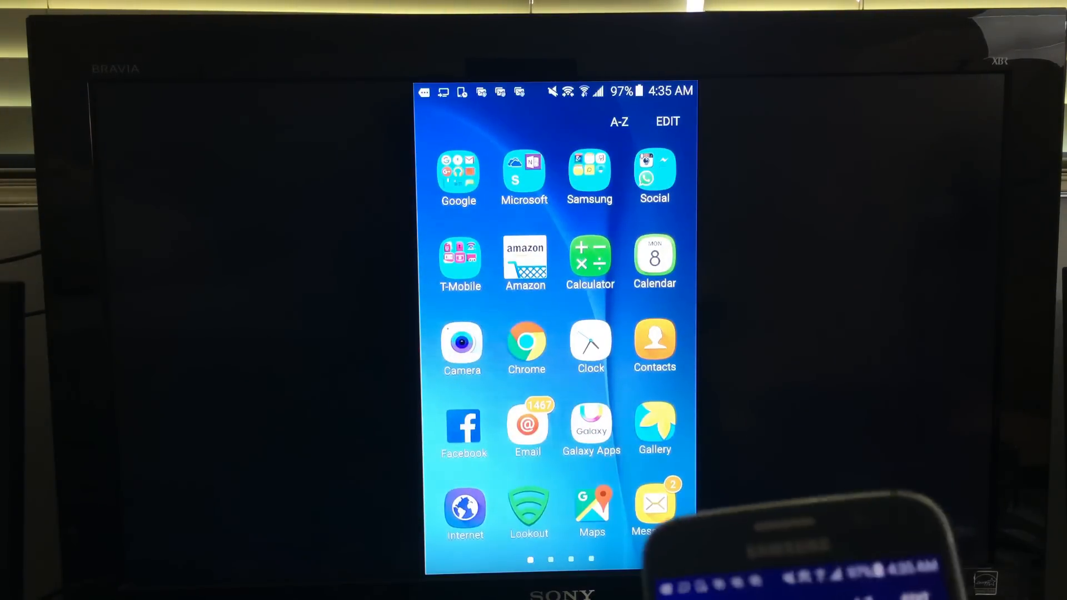
scroll("left", 3)
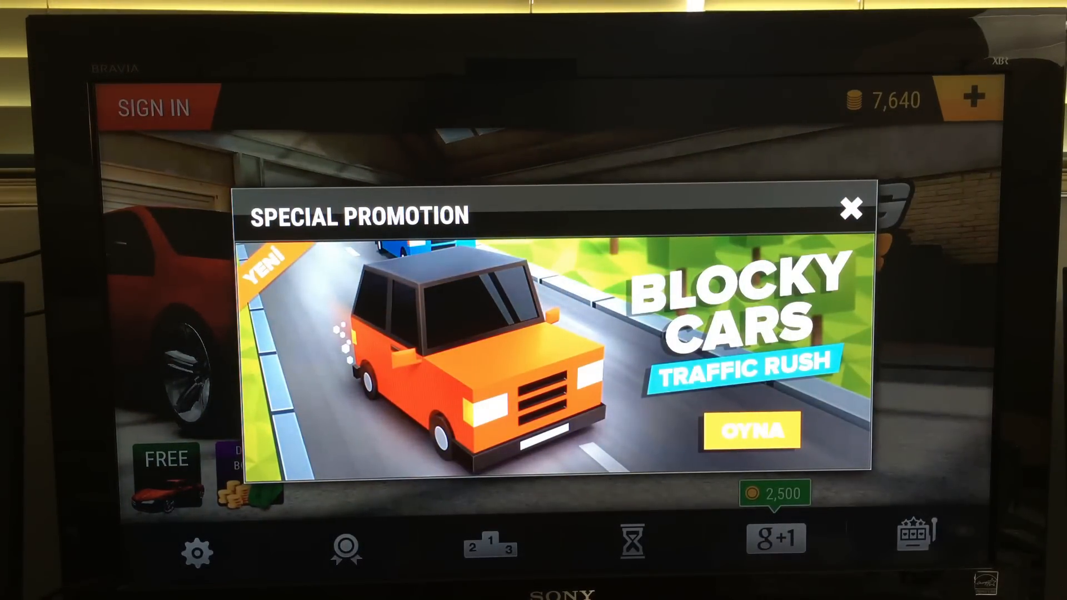
Close the Blocky Cars Special Promotion pop-up to reveal the Daily Bonus panel
left_click(849, 209)
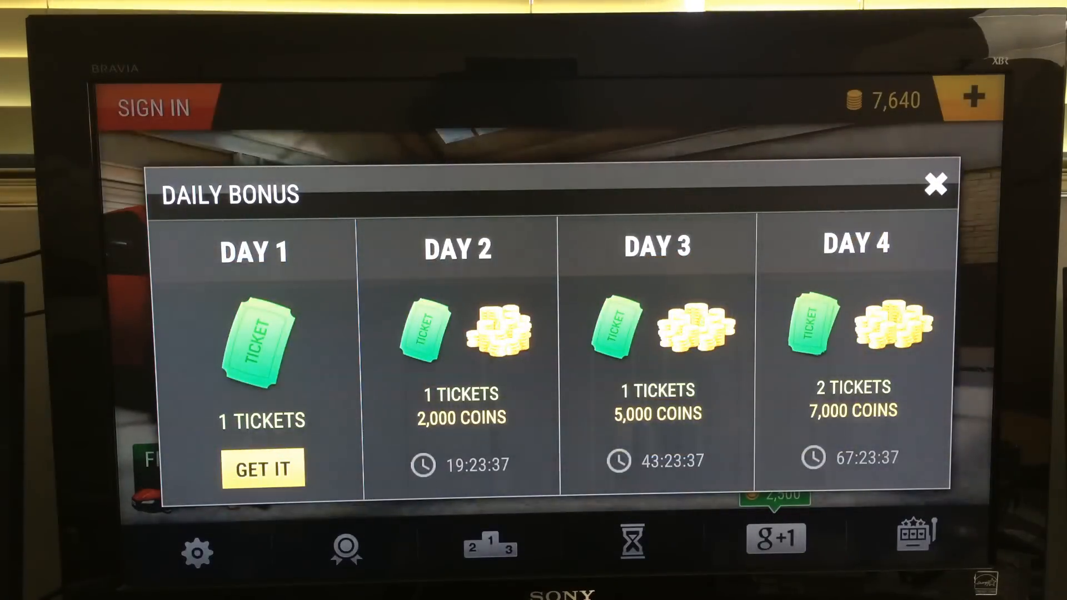